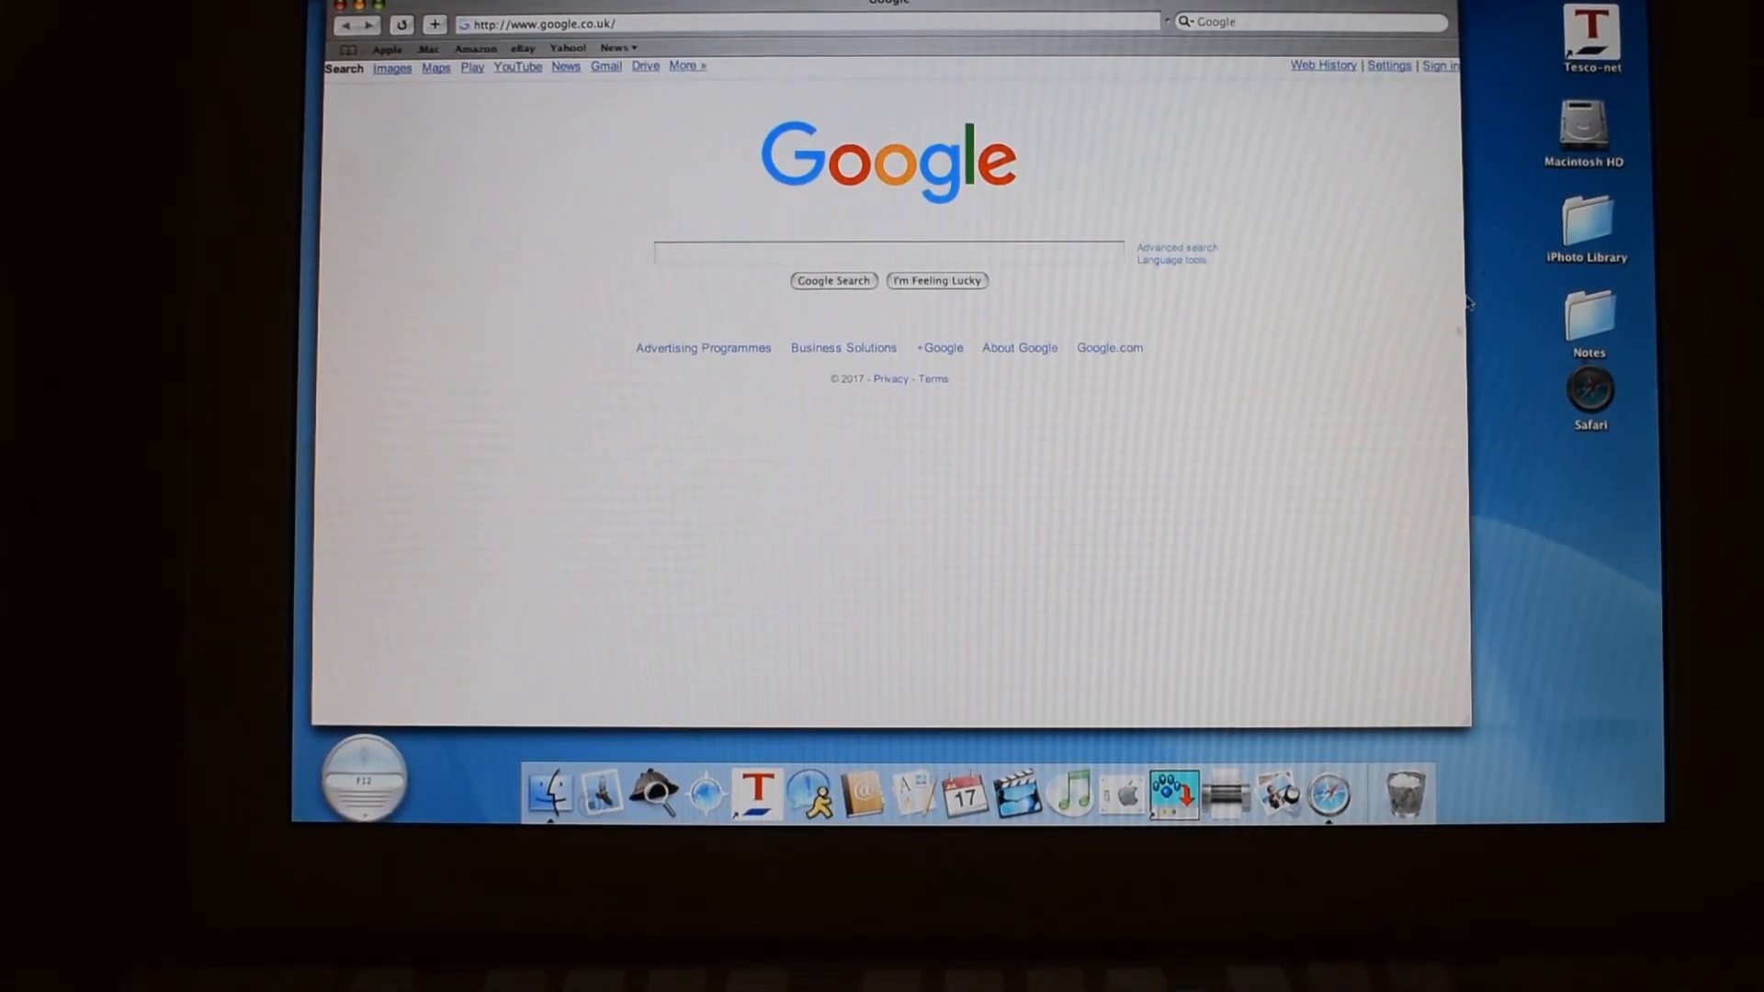
Search Google for 'imac g4 on the internet' to list forum threads about connecting an iMac G4.
{"action": "left_click", "coordinate": [885, 253]}
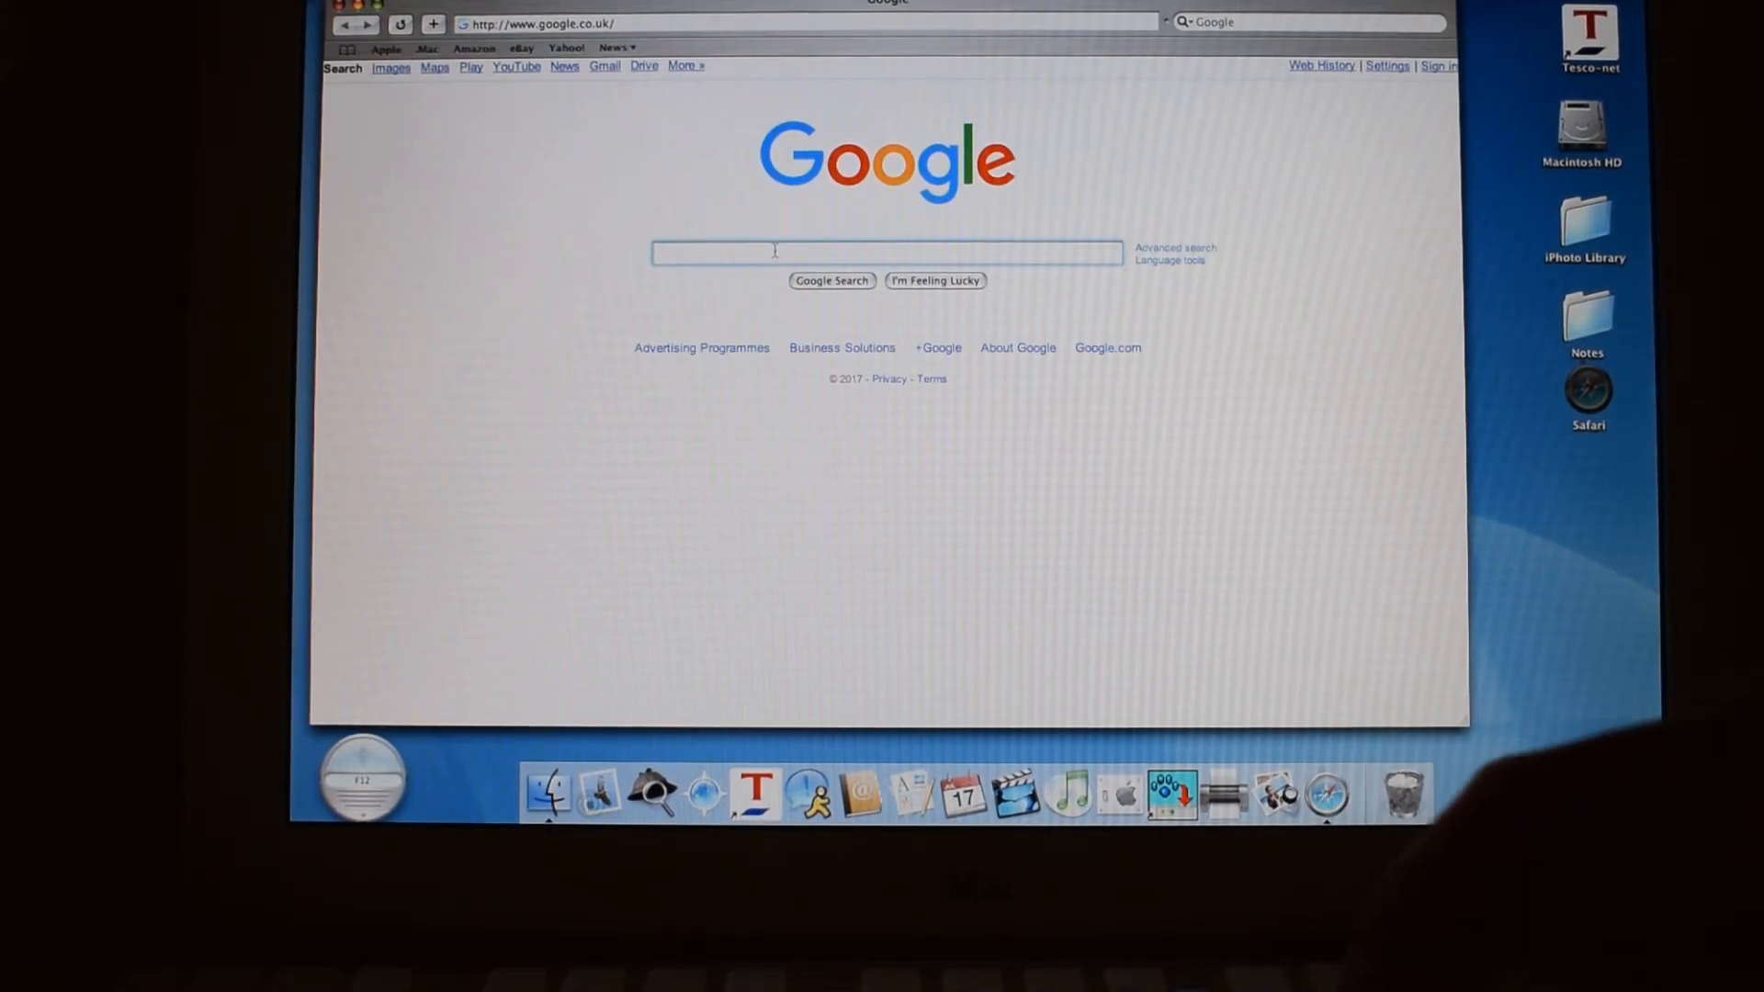
{"action": "type", "text": "ima"}
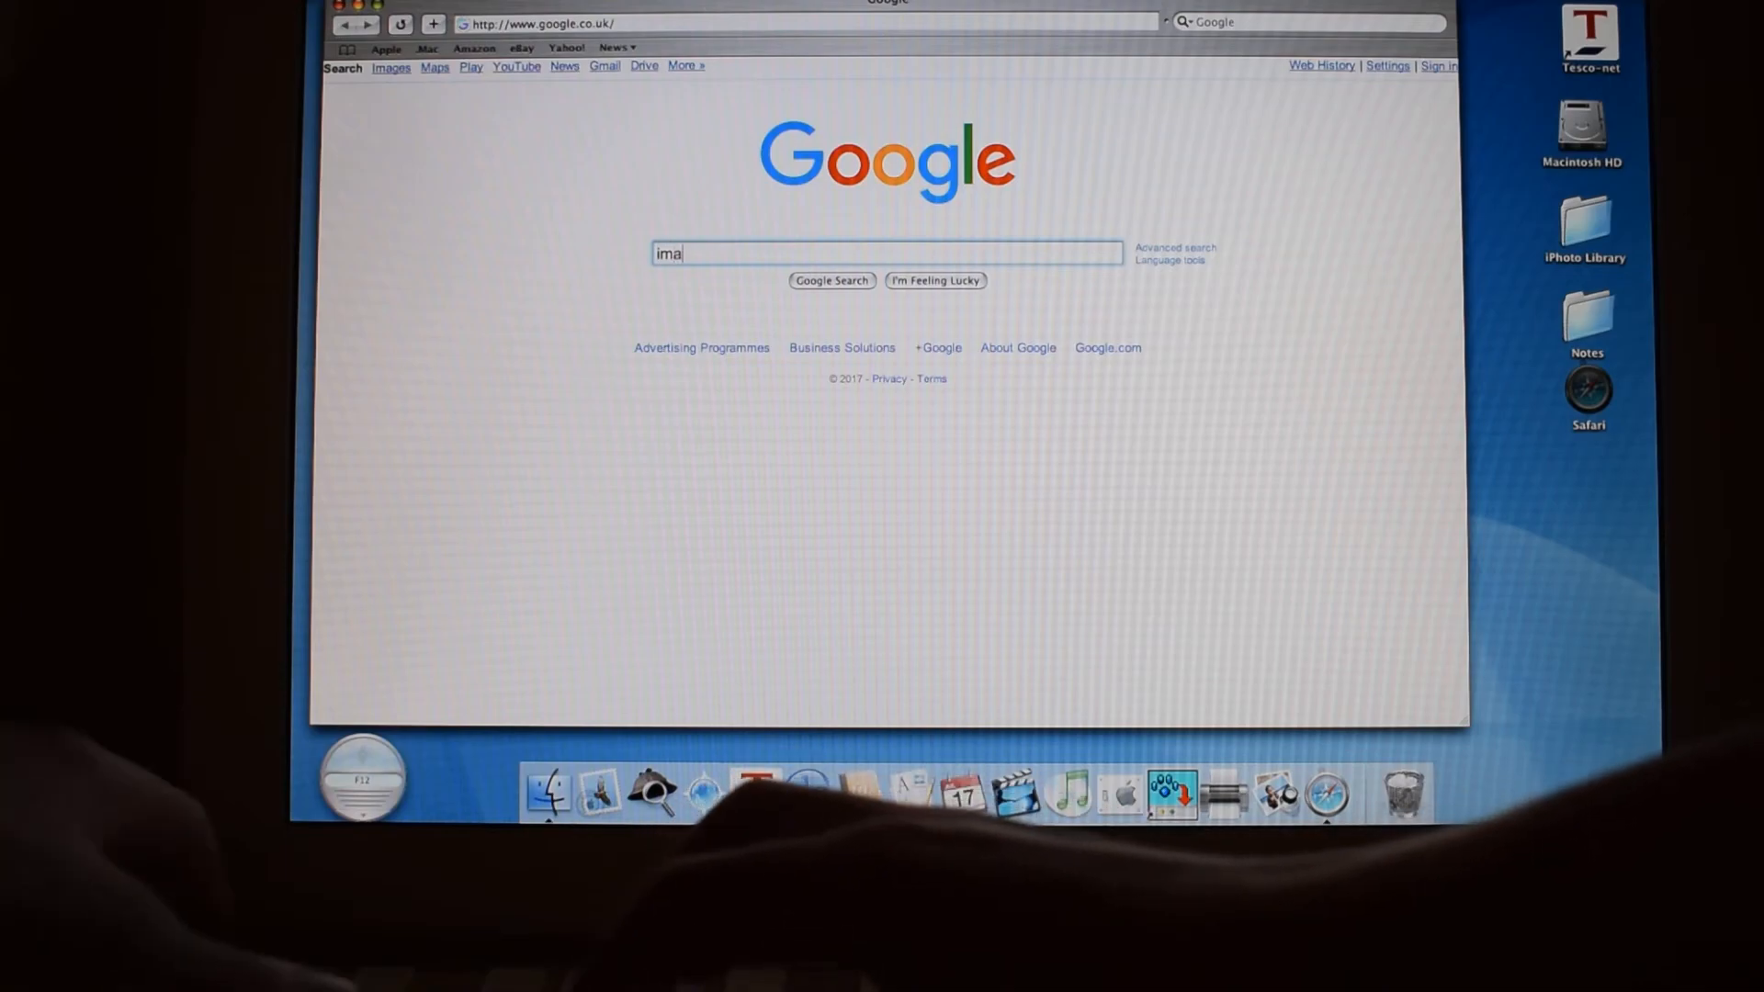
{"action": "type", "text": "mac g4 on"}
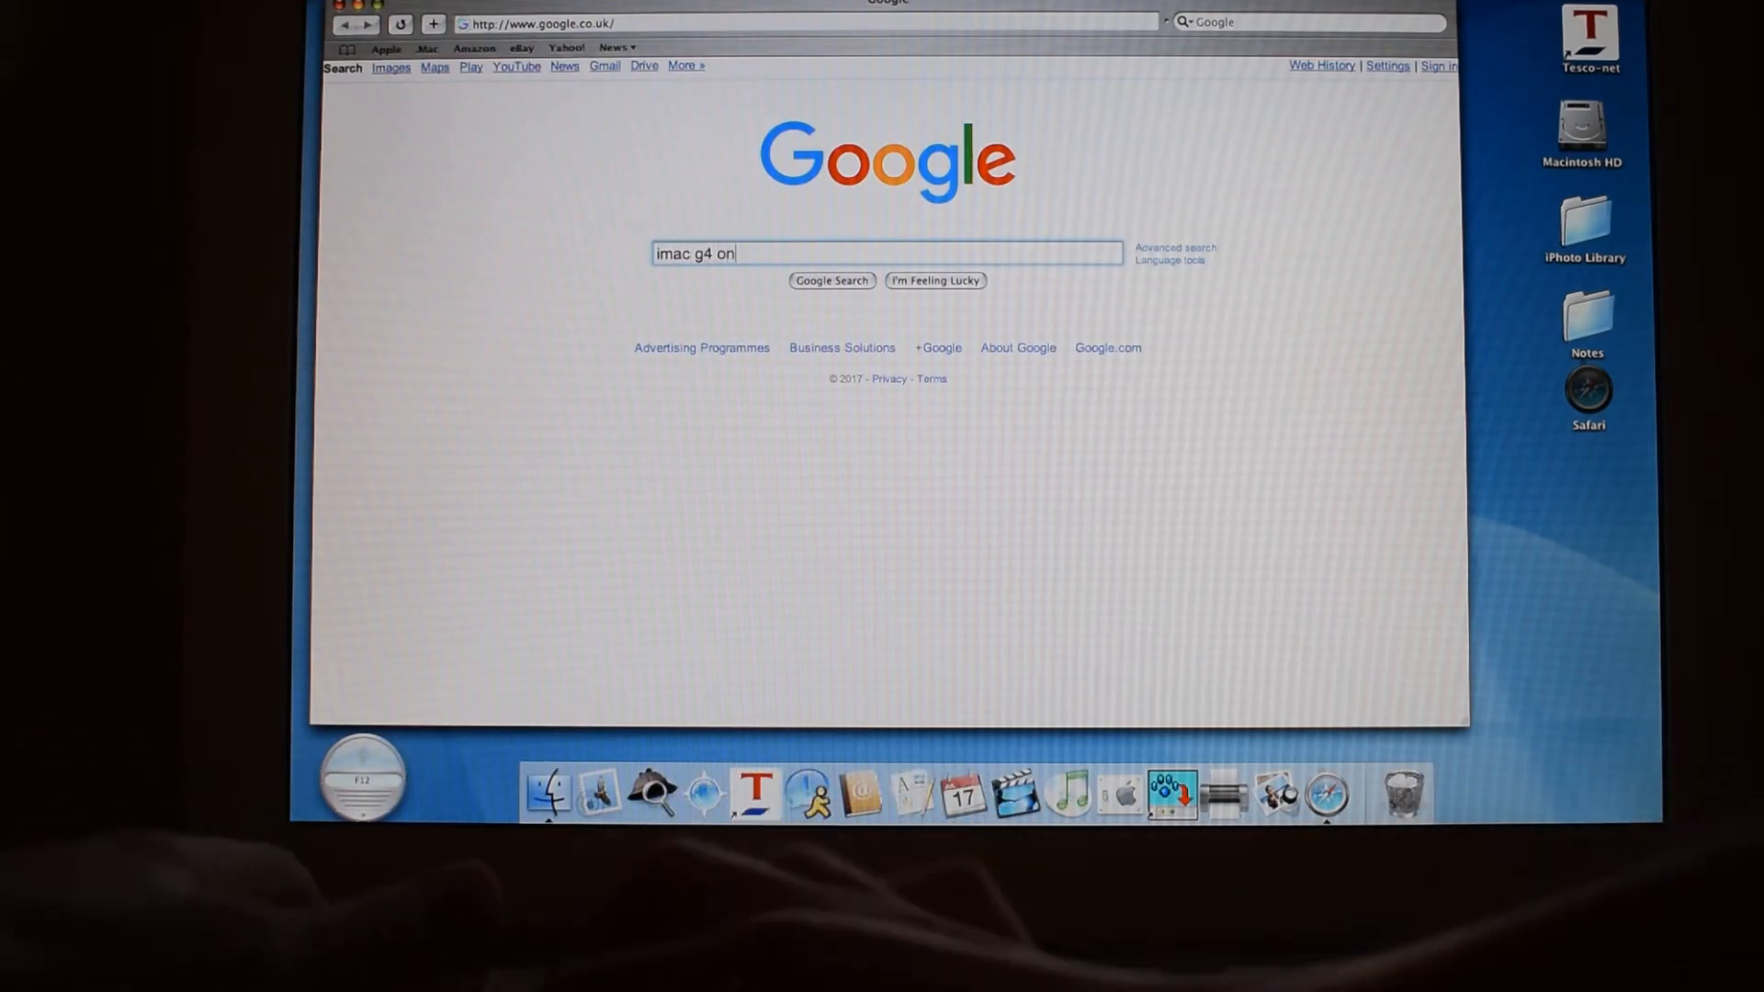
{"action": "type", "text": "the internet"}
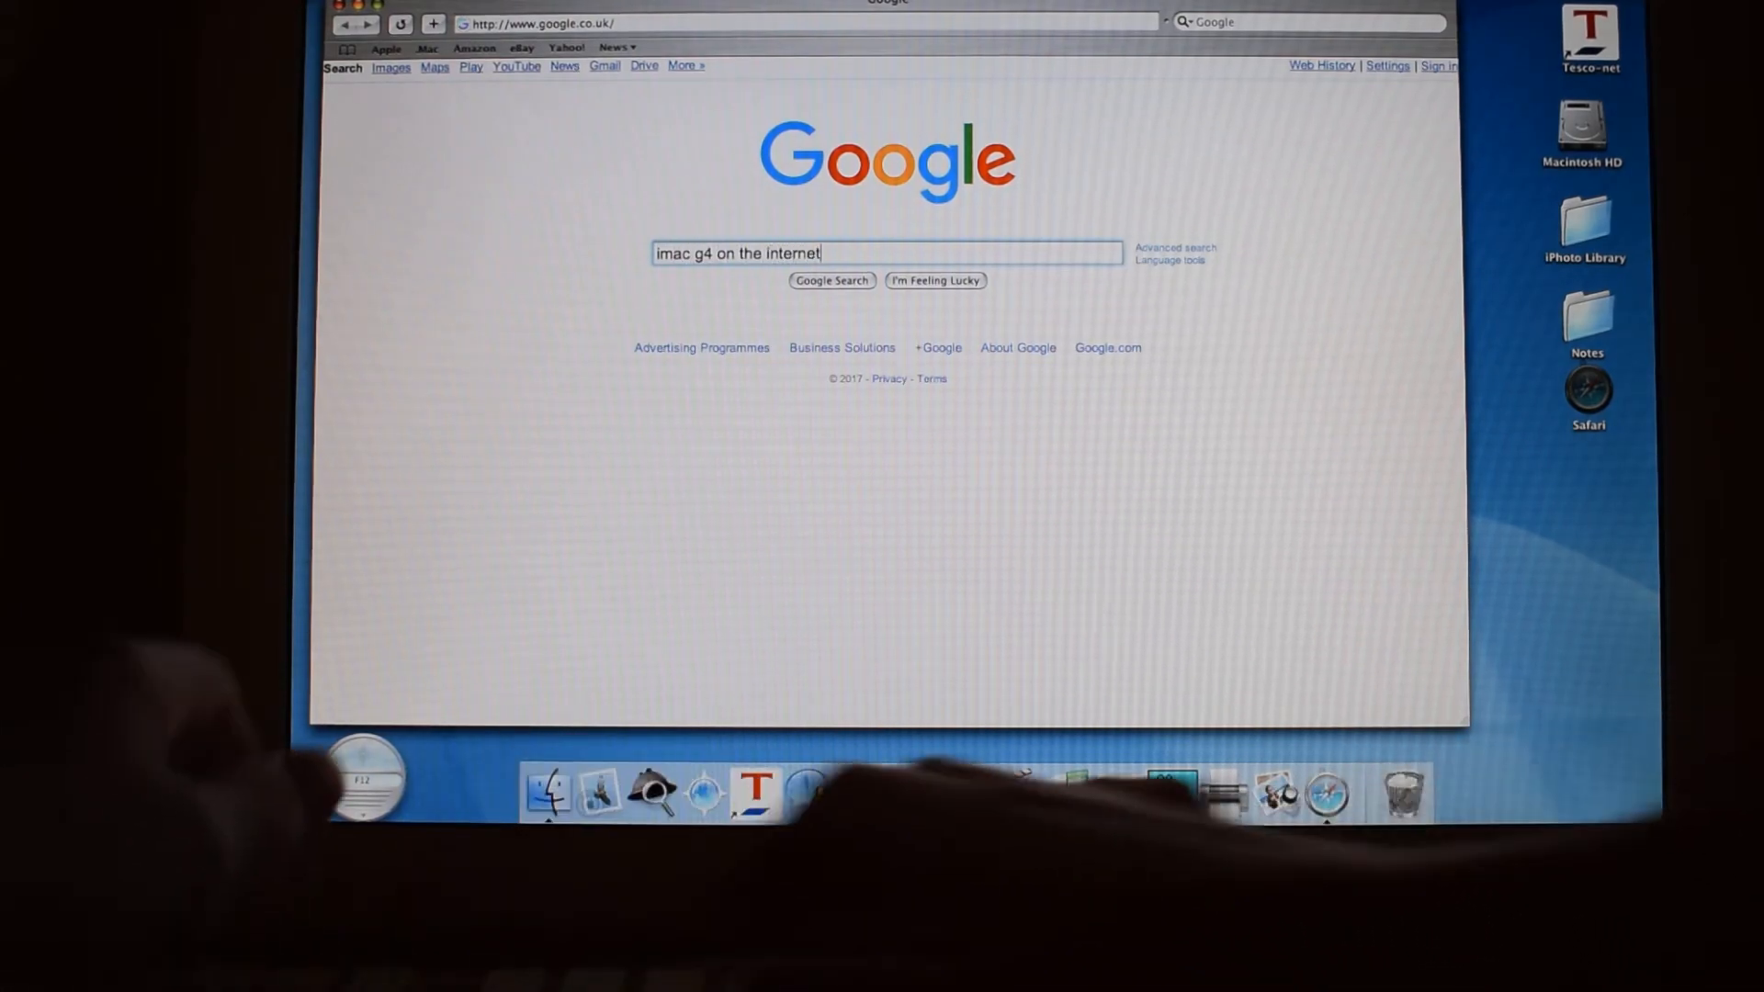
{"action": "left_click", "coordinate": [830, 280]}
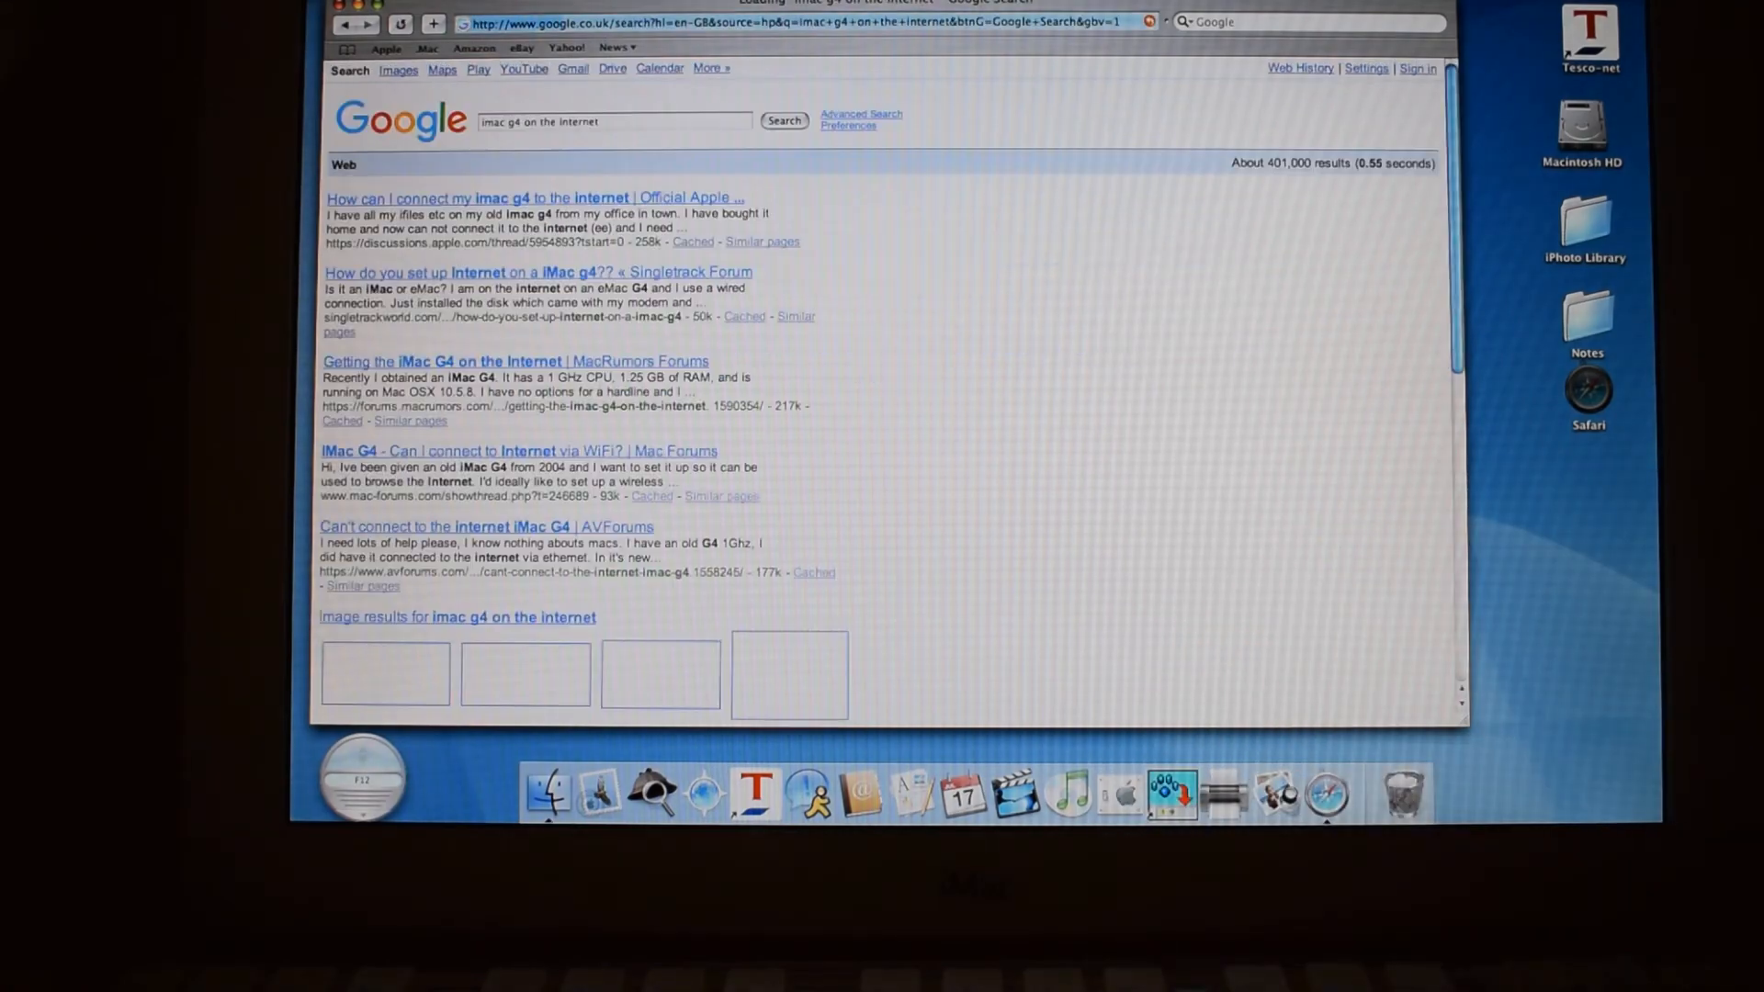